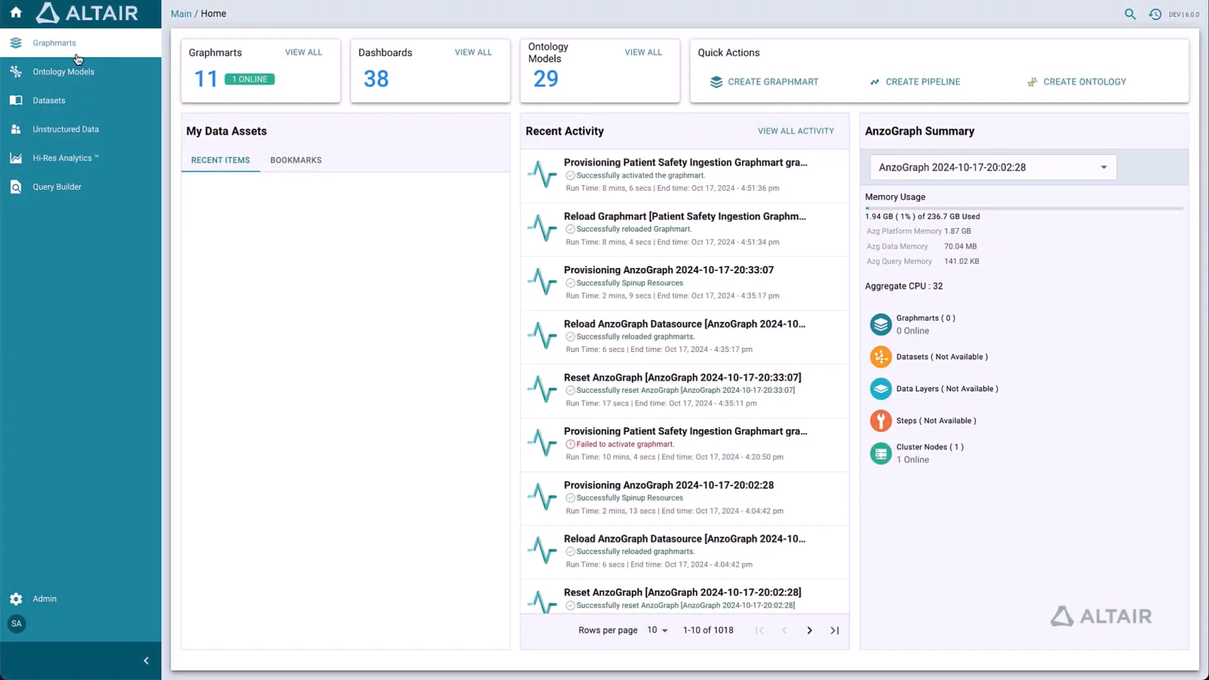
Show the Graphmarts list to reach the Patient Safety Ingestion Graphmart.
{"action": "left_click", "coordinate": [55, 43]}
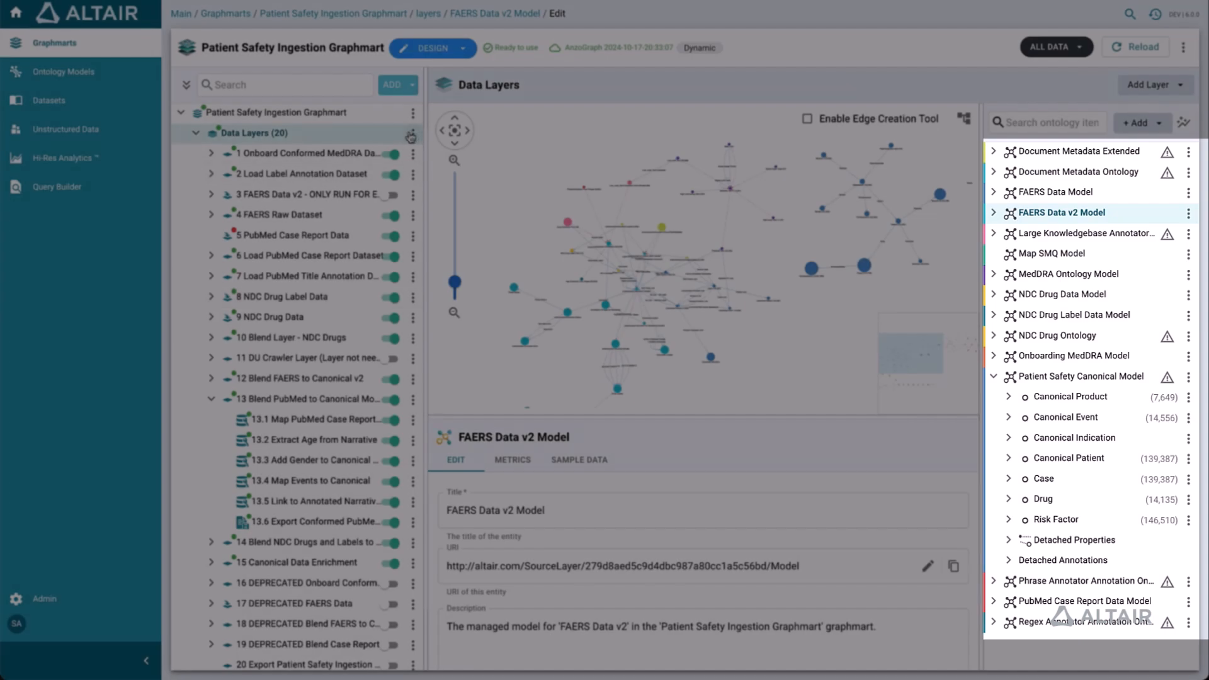
Bring up the Add Step/View dialog listing Direct Load, Export and other step types.
{"action": "left_click", "coordinate": [412, 132]}
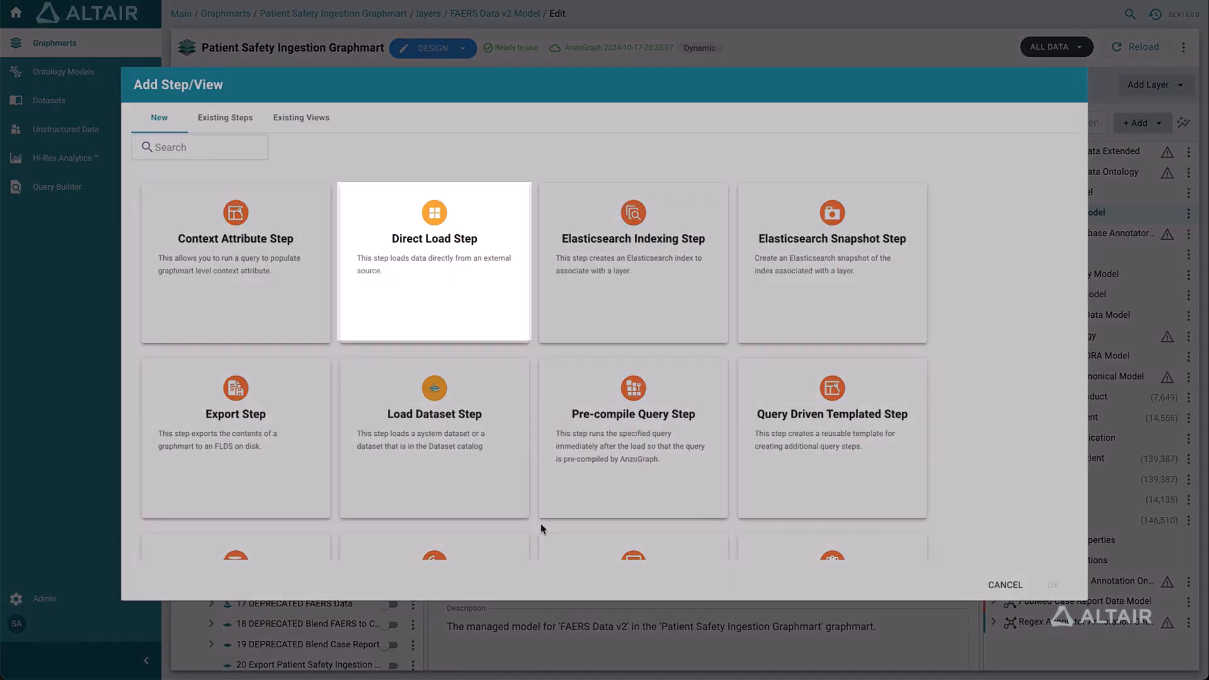
{"action": "mouse_move", "coordinate": [442, 315]}
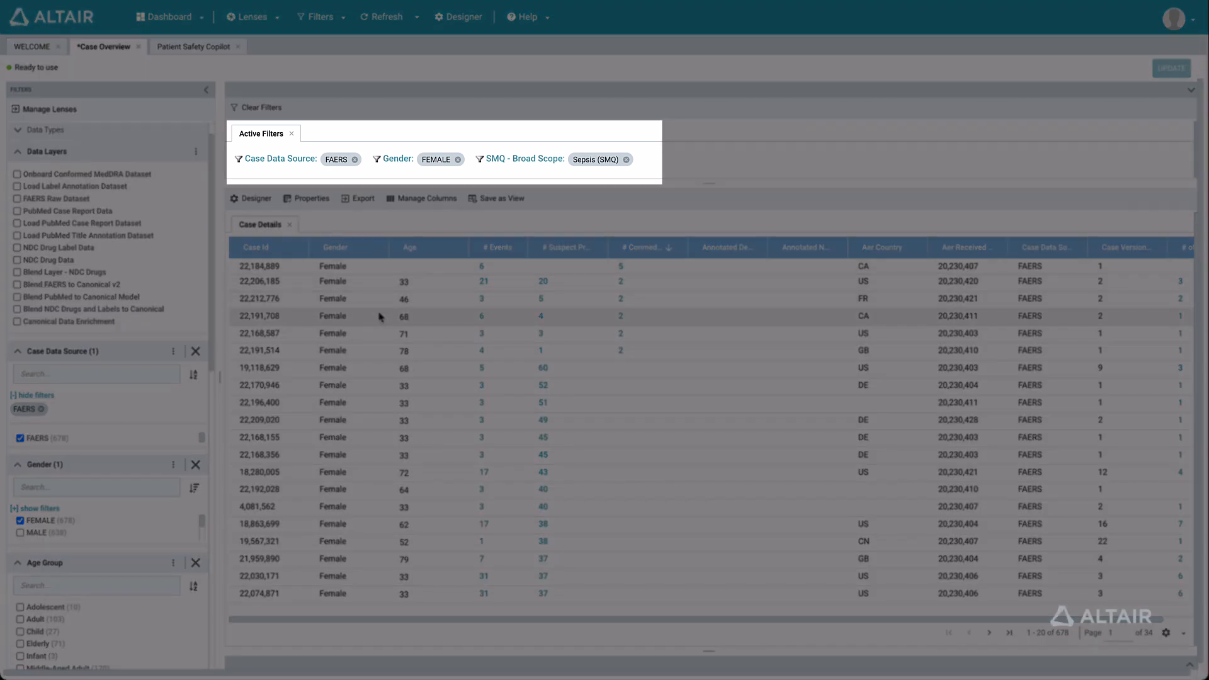
{"action": "mouse_move", "coordinate": [332, 291]}
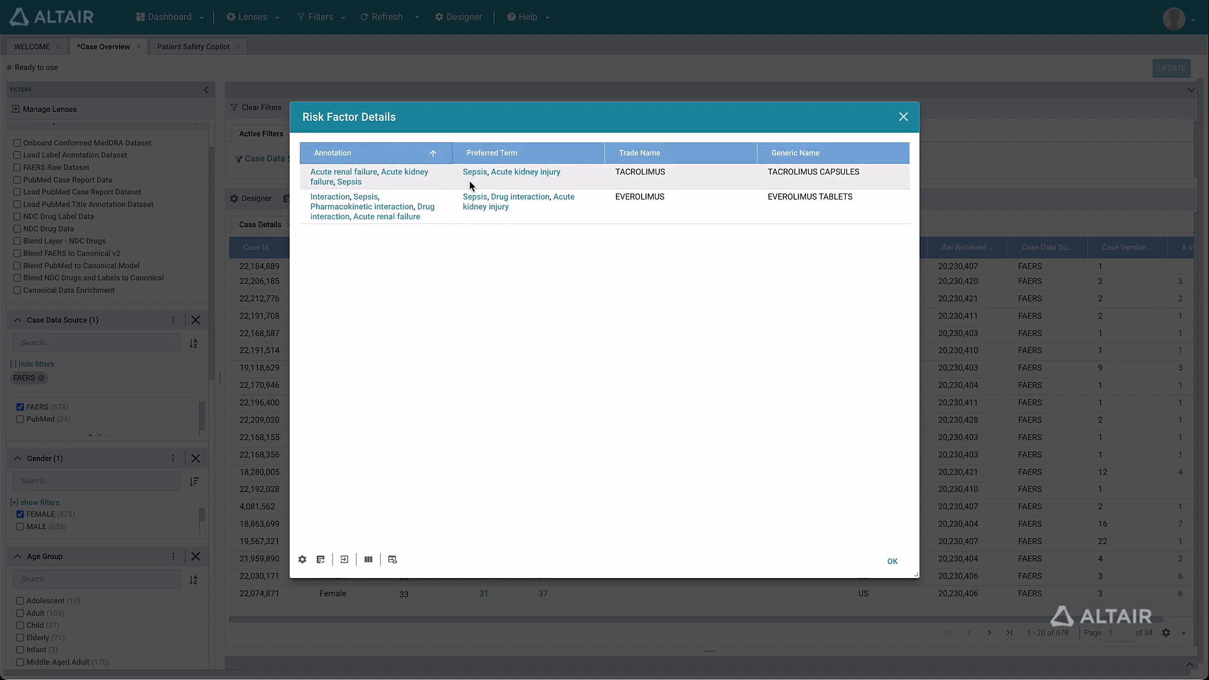
Review the annotated source text for Sepsis, then dismiss it.
{"action": "left_click", "coordinate": [343, 173]}
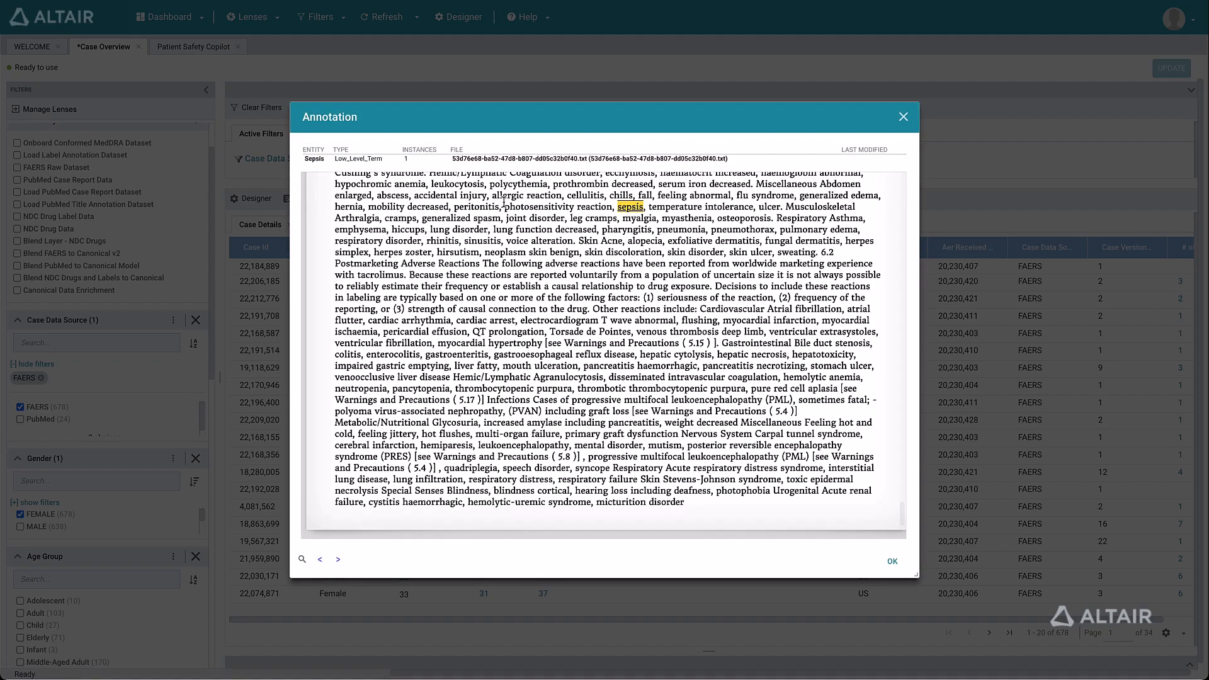
{"action": "scroll", "scroll_direction": "up", "scroll_amount": 3}
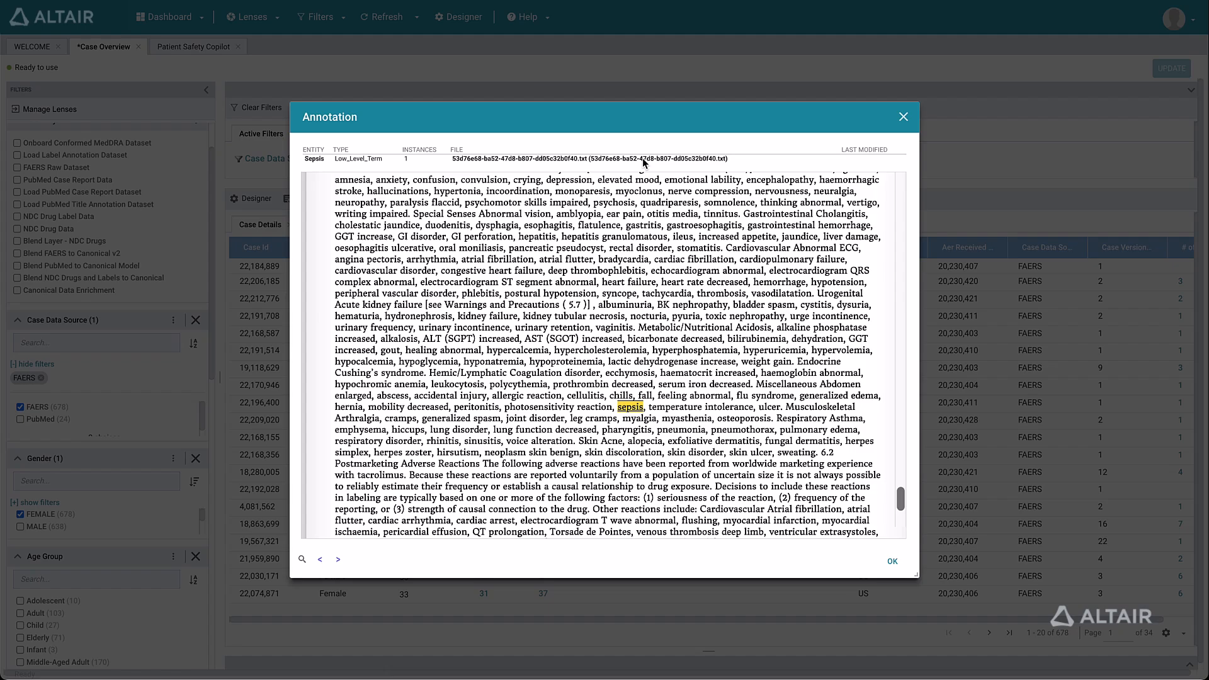
{"action": "left_click", "coordinate": [892, 560]}
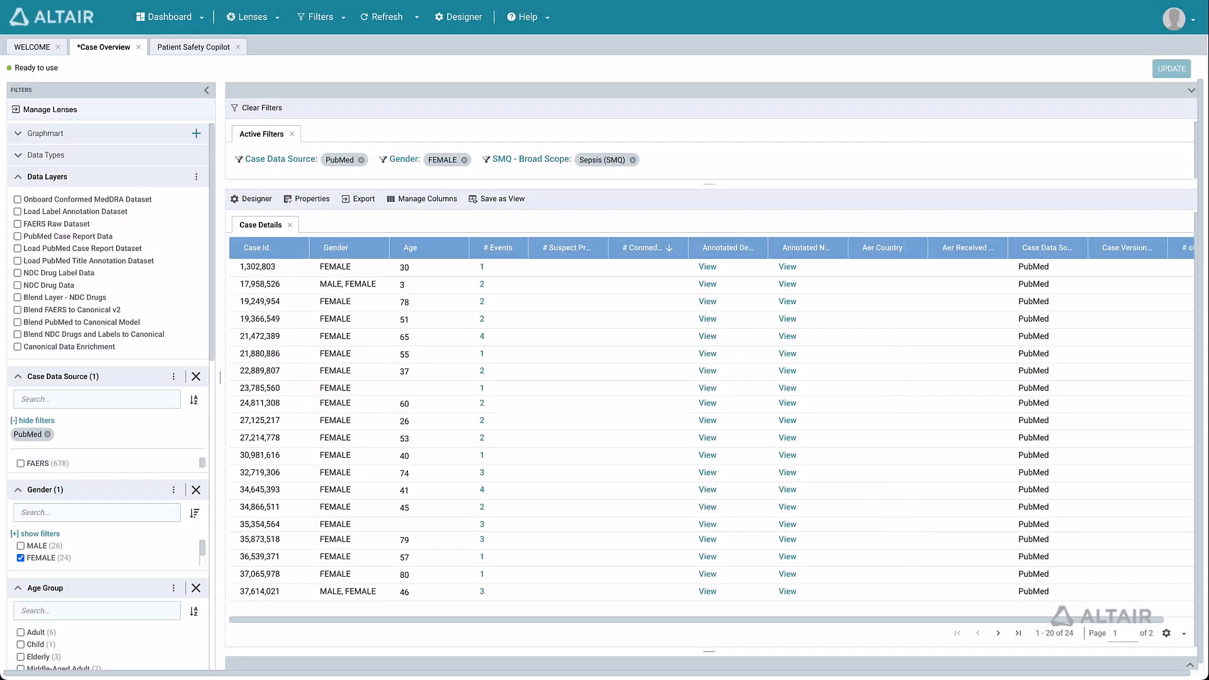
{"action": "mouse_move", "coordinate": [375, 177]}
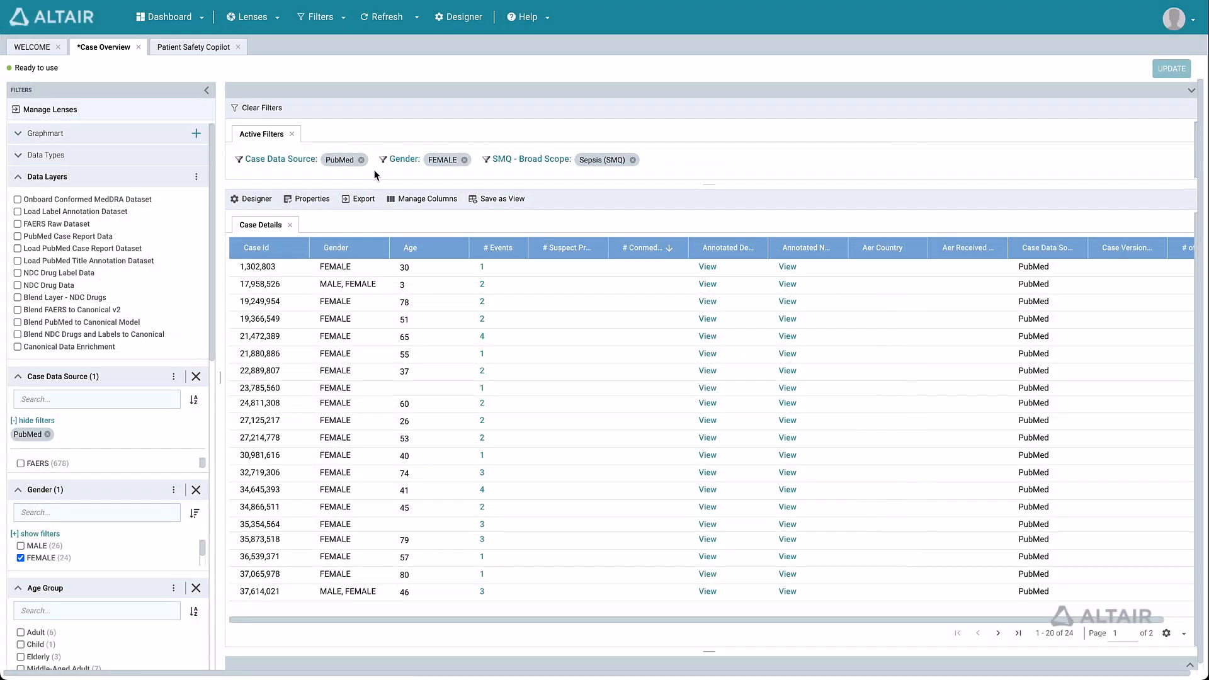
{"action": "mouse_move", "coordinate": [339, 160]}
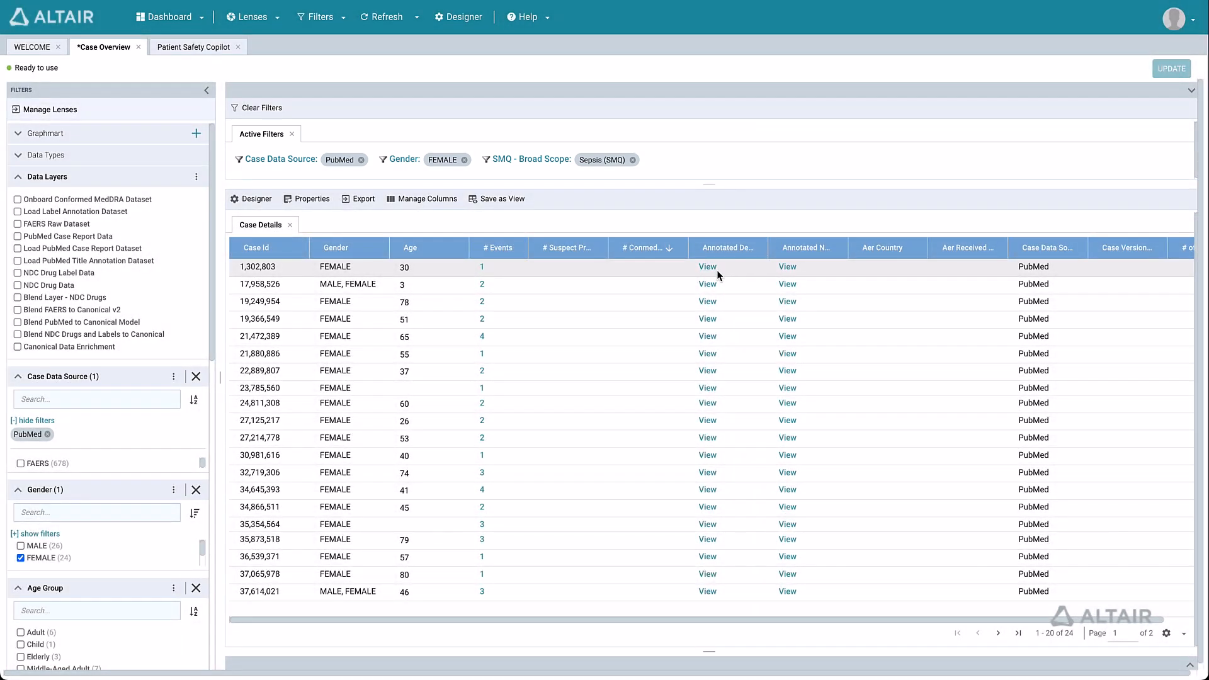
{"action": "mouse_move", "coordinate": [706, 265]}
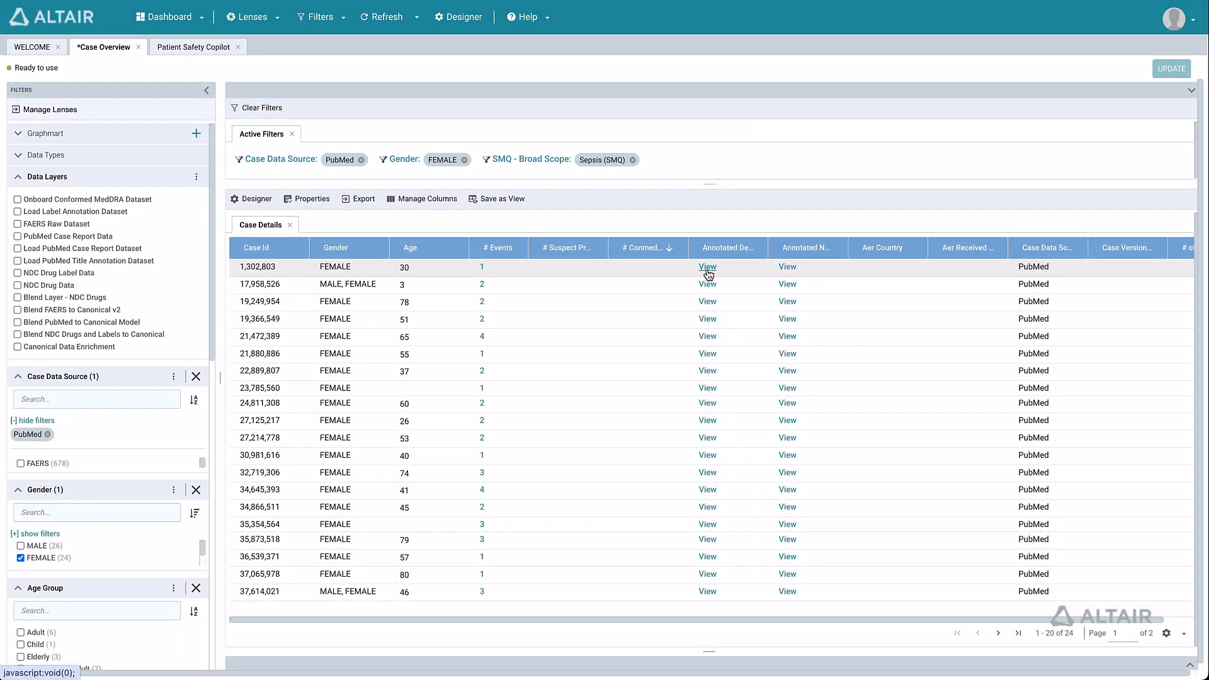
Load the annotated document for PubMed case 1,302,803 via its View link.
{"action": "left_click", "coordinate": [706, 266]}
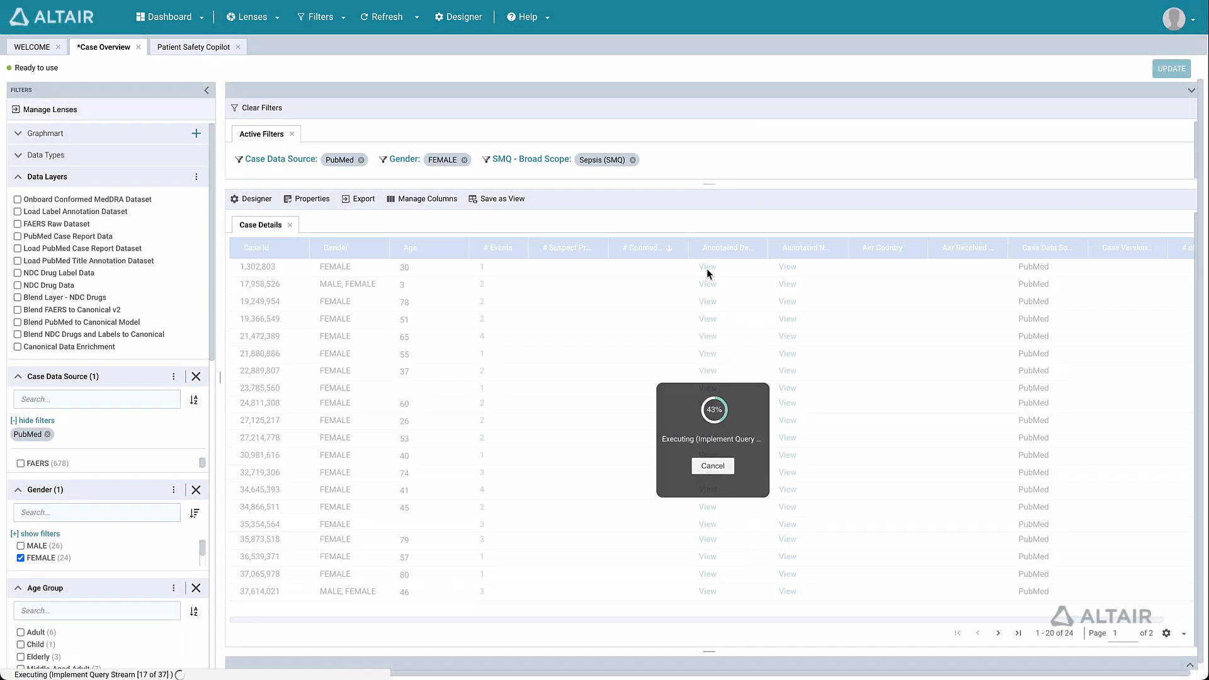
{"action": "left_click", "coordinate": [706, 266]}
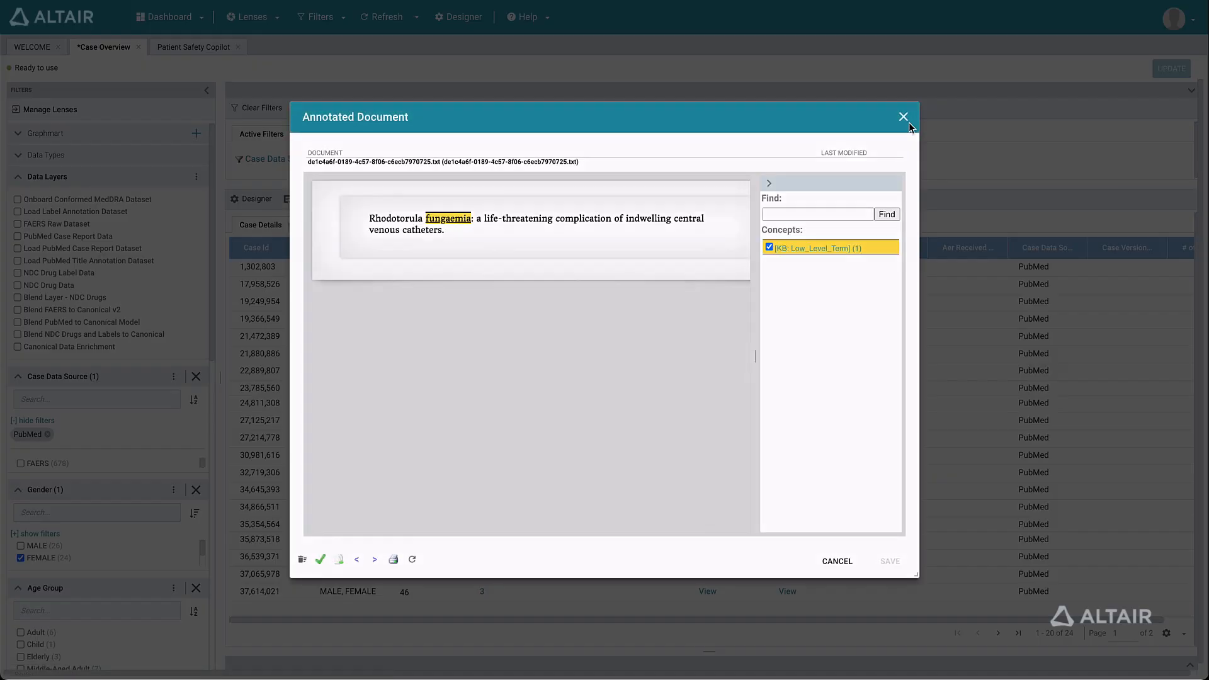
{"action": "left_click", "coordinate": [903, 116]}
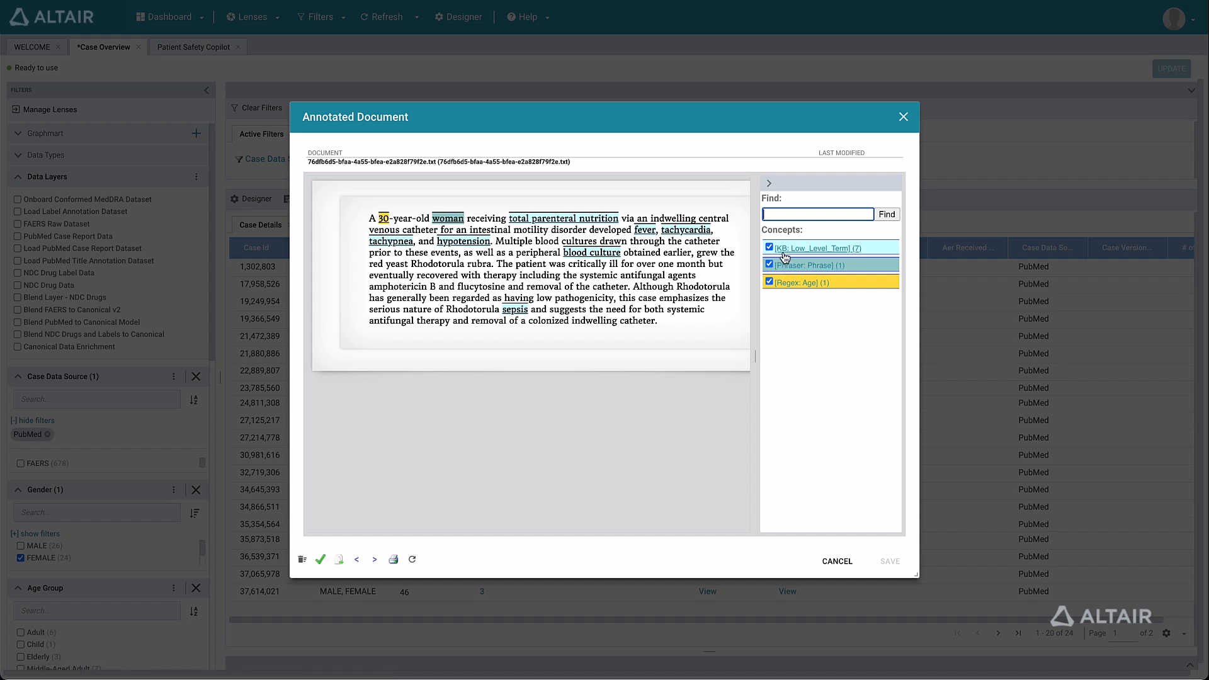
{"action": "left_click", "coordinate": [768, 265]}
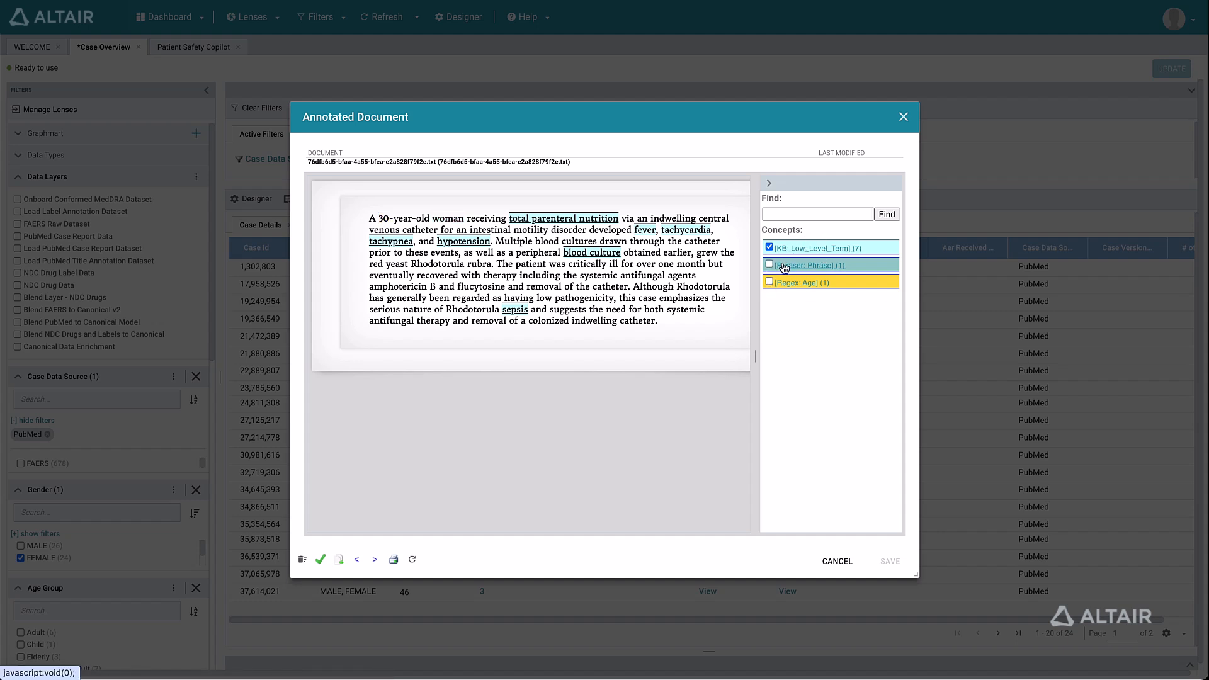
{"action": "left_click", "coordinate": [768, 266]}
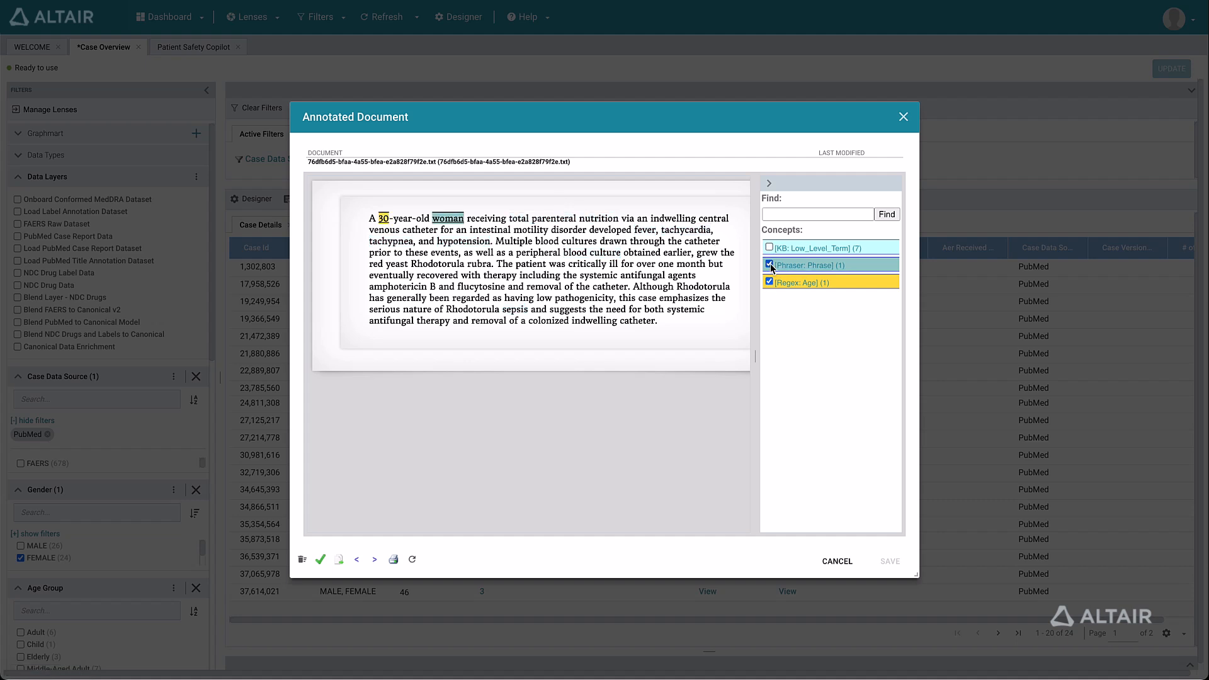
{"action": "left_click", "coordinate": [768, 265]}
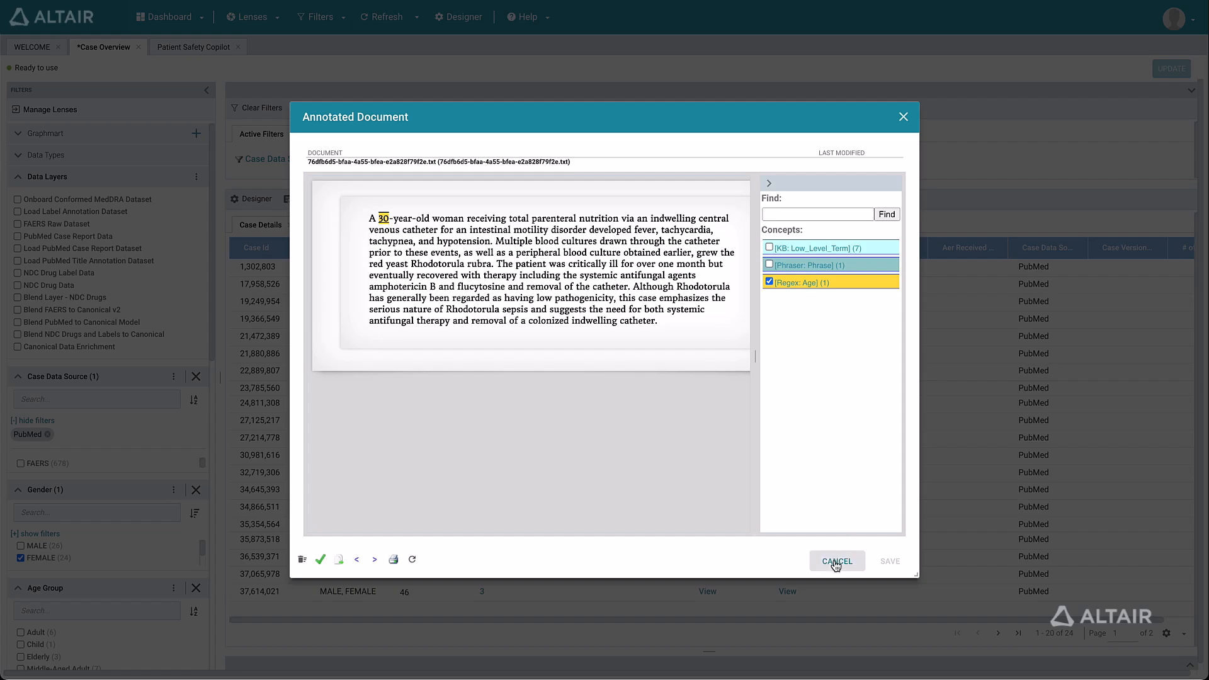
{"action": "left_click", "coordinate": [836, 560]}
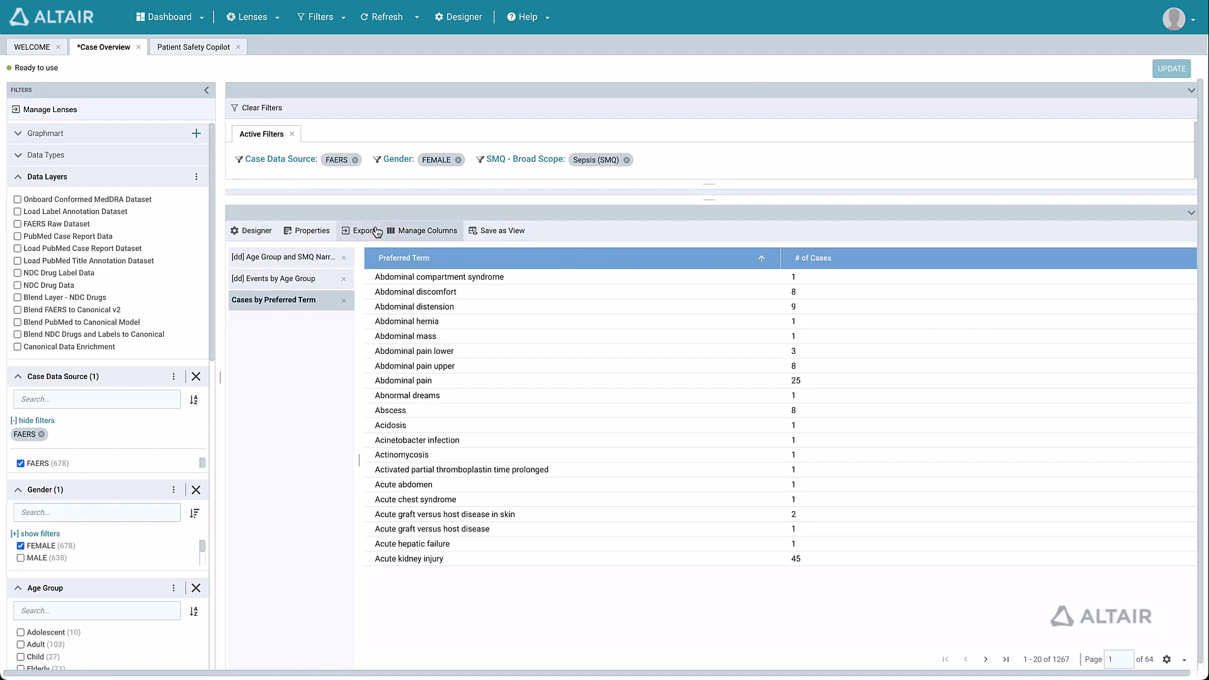
{"action": "left_click", "coordinate": [361, 230]}
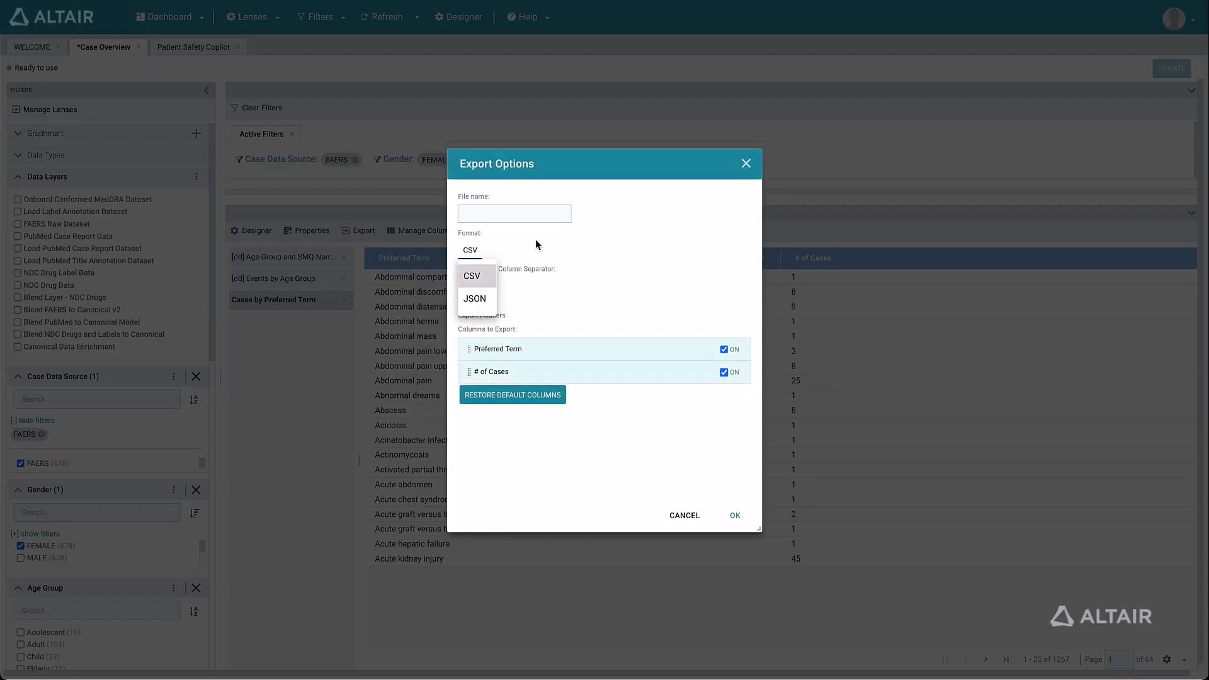
{"action": "left_click", "coordinate": [683, 515]}
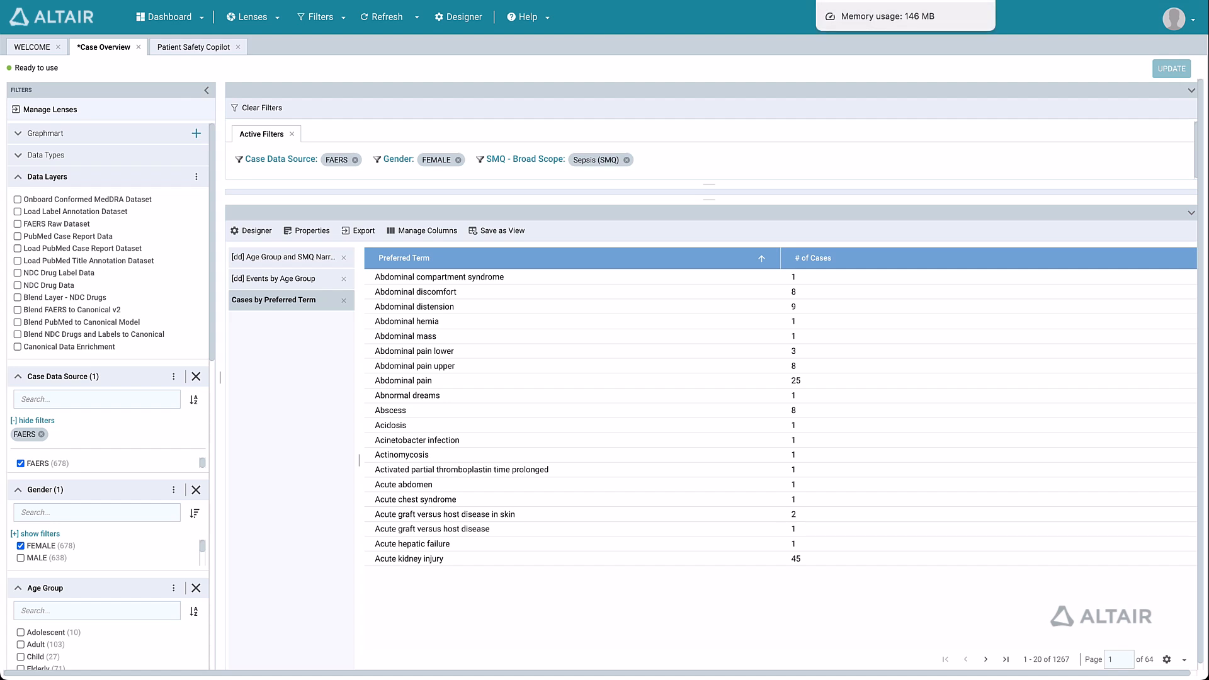
Drill into the Middle-Aged Adult / Sepsis heatmap cell and update to list seven female PubMed cases.
{"action": "left_click", "coordinate": [354, 160]}
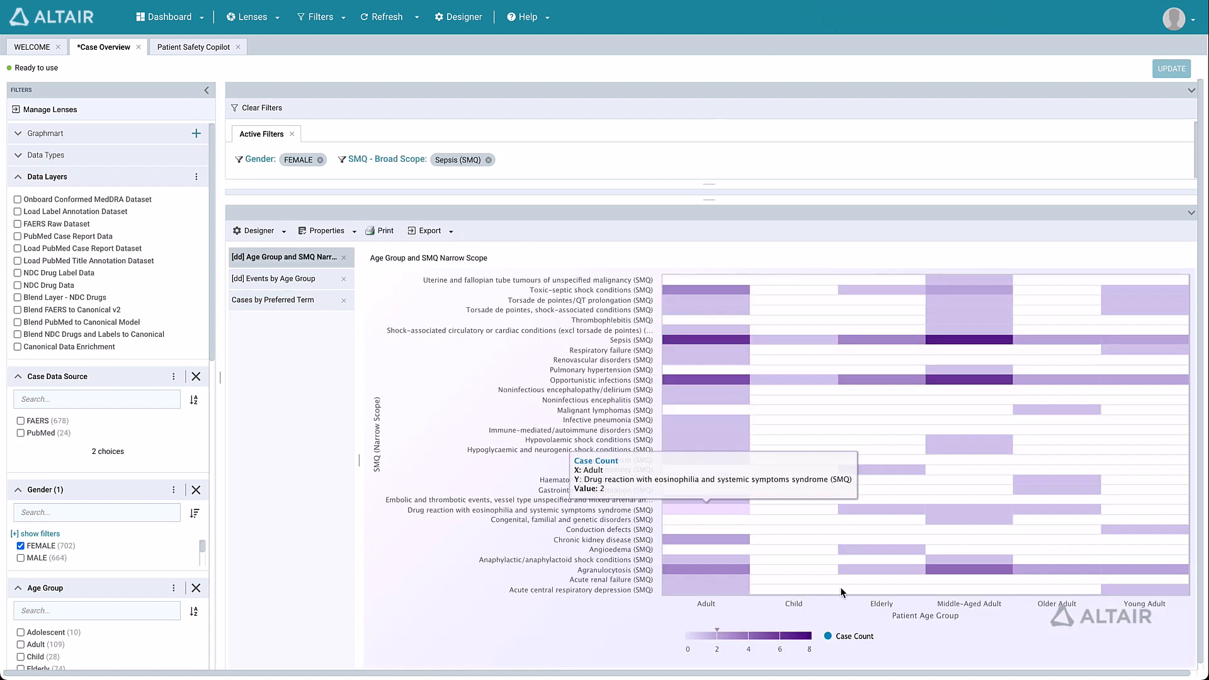
{"action": "mouse_move", "coordinate": [1000, 585]}
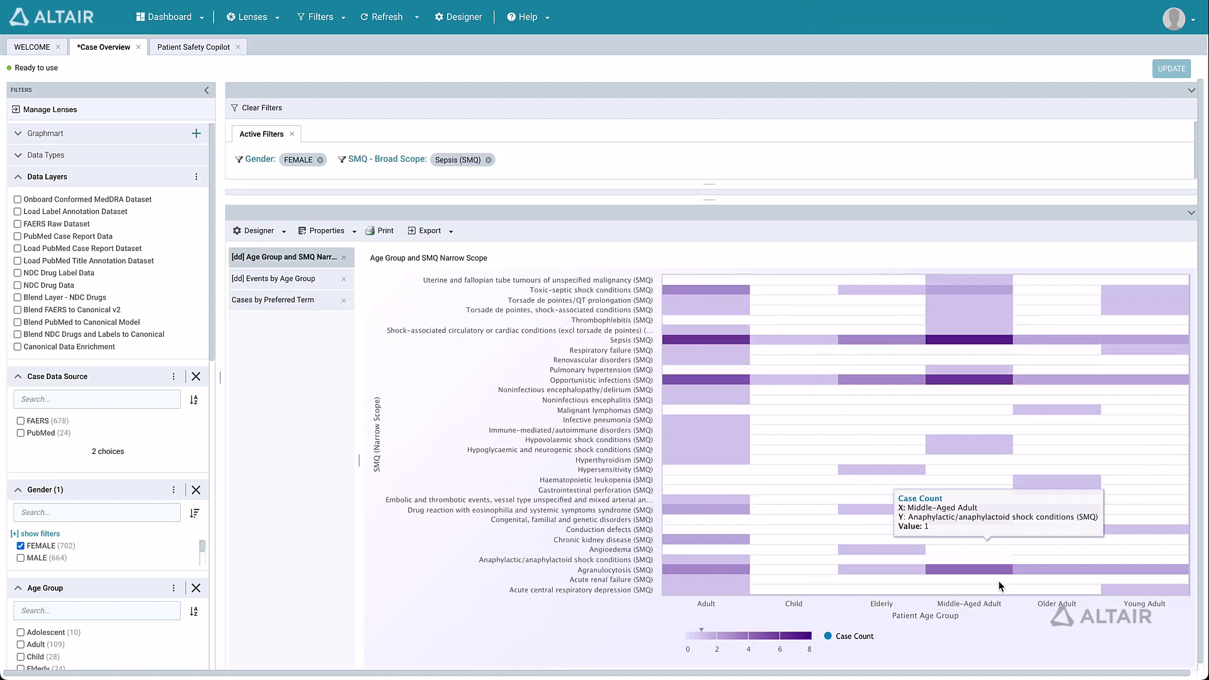
{"action": "left_click", "coordinate": [966, 559]}
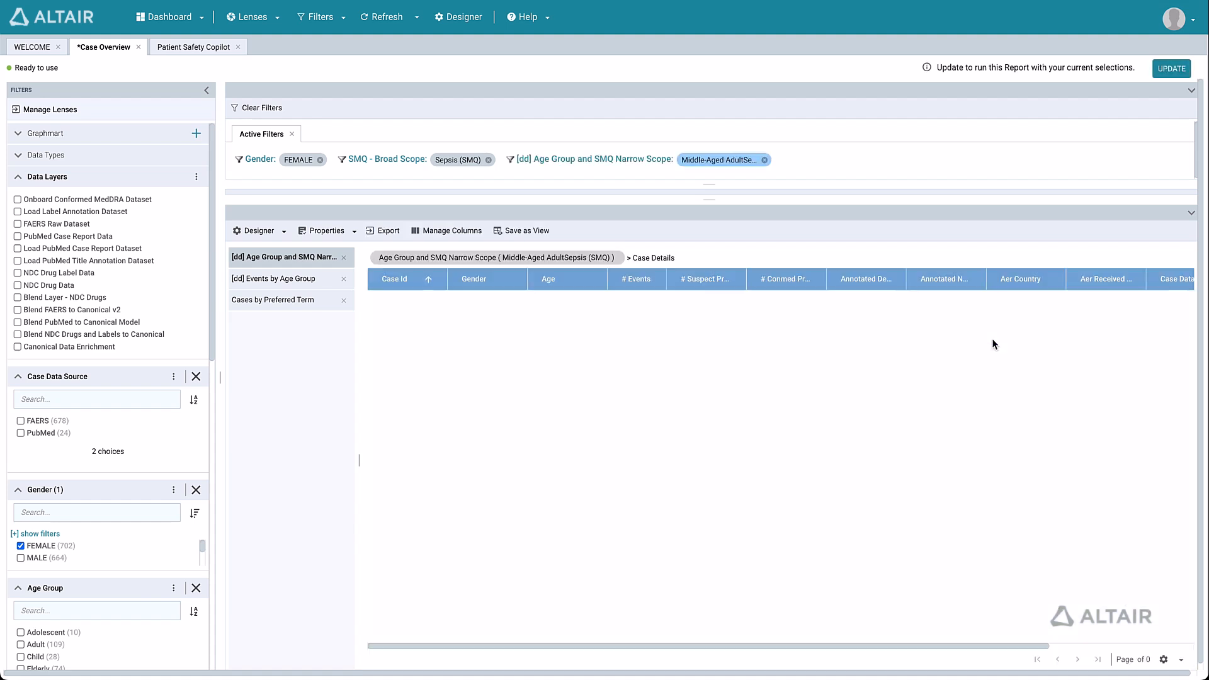
{"action": "left_click", "coordinate": [1171, 68]}
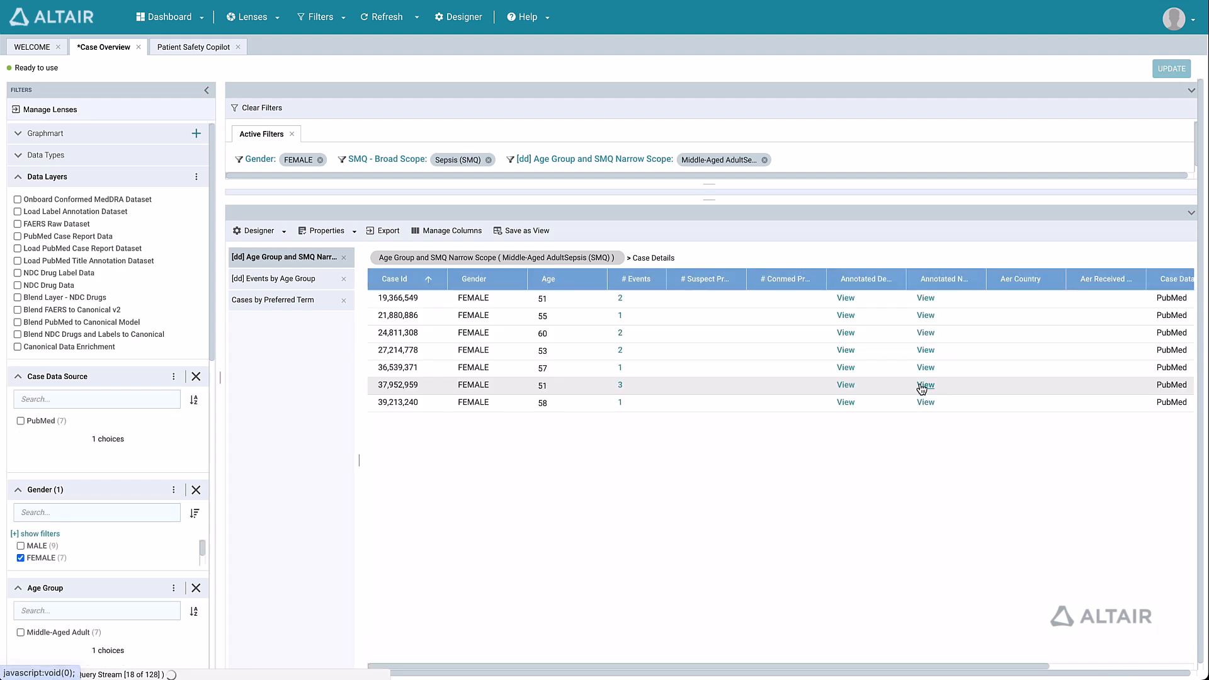
{"action": "mouse_move", "coordinate": [913, 386]}
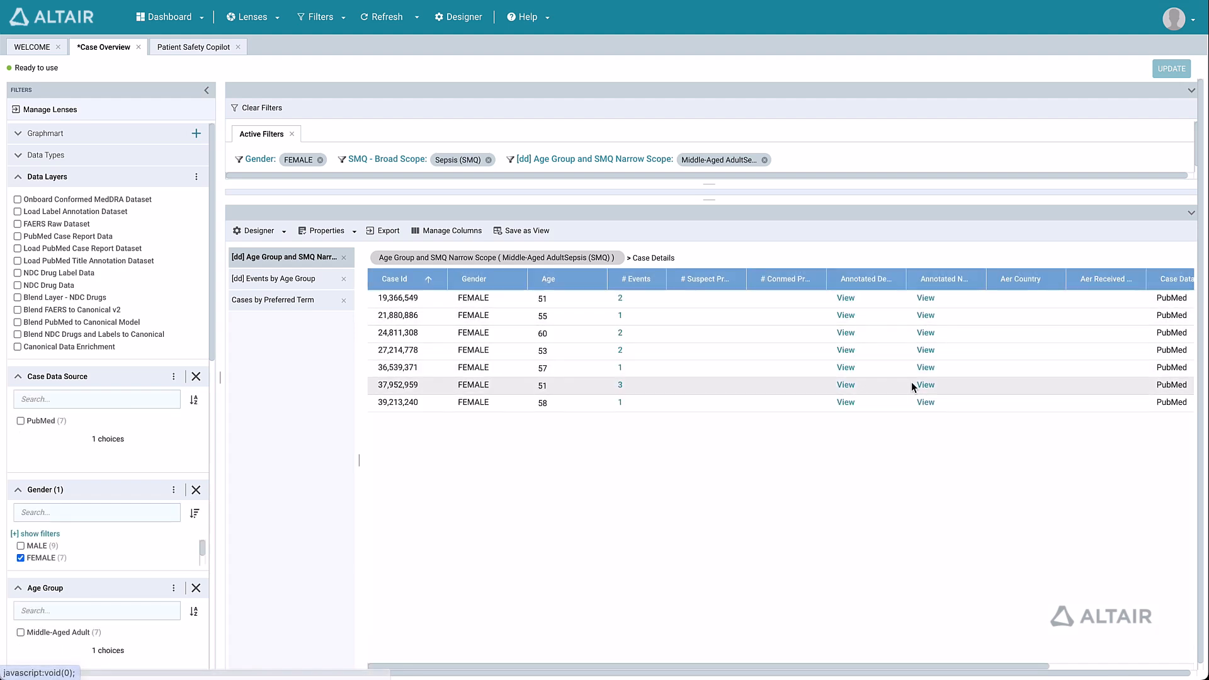
Read the Copilot answers on case counts, sources, the cases-by-source chart and least-reported adult FAERS events.
{"action": "left_click", "coordinate": [192, 47]}
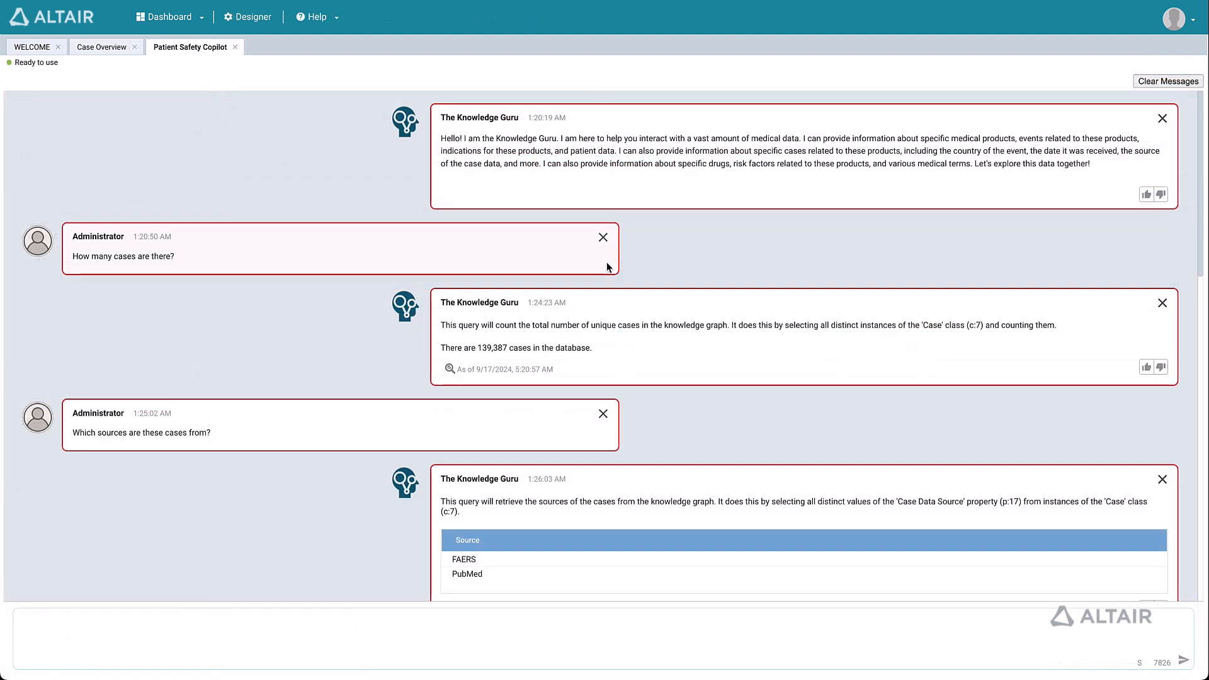
{"action": "mouse_move", "coordinate": [442, 252]}
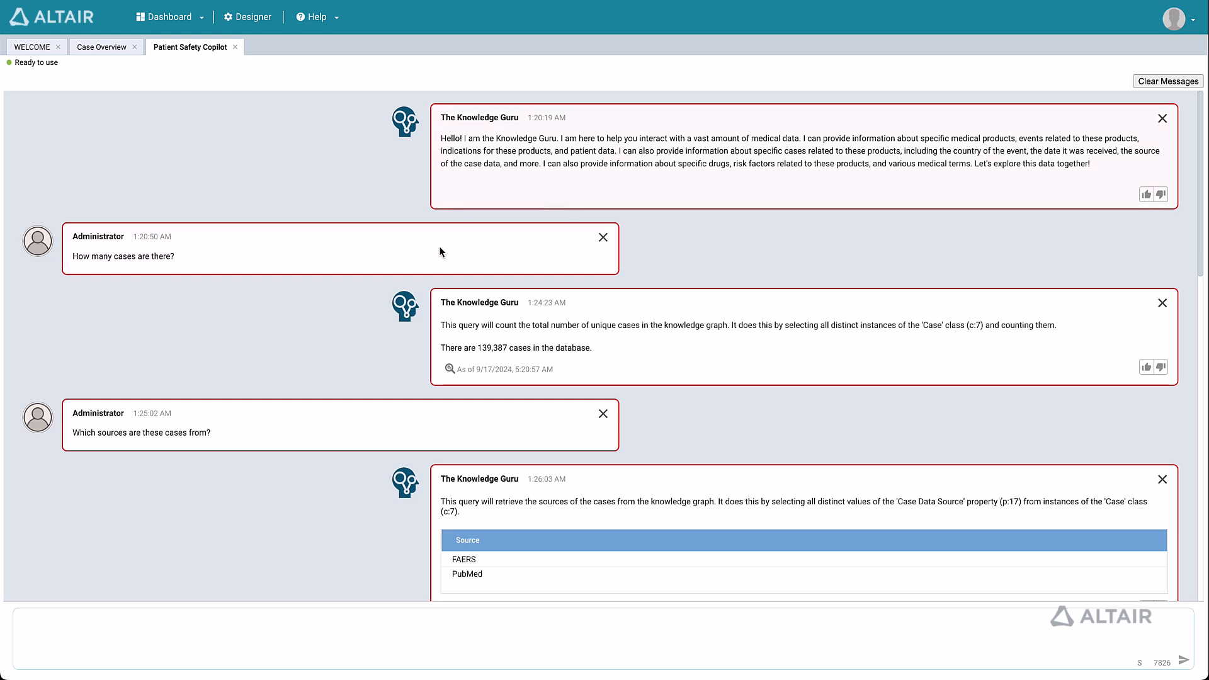
{"action": "scroll", "scroll_direction": "down", "scroll_amount": 3}
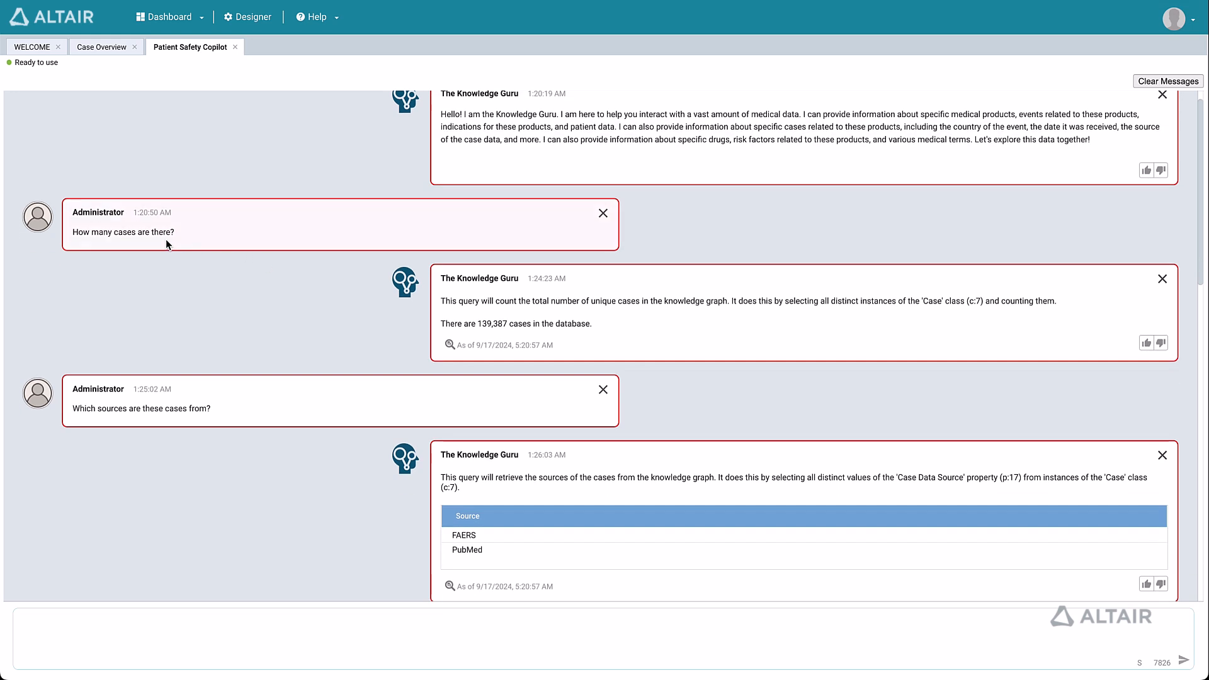
{"action": "scroll", "scroll_direction": "down", "scroll_amount": 3}
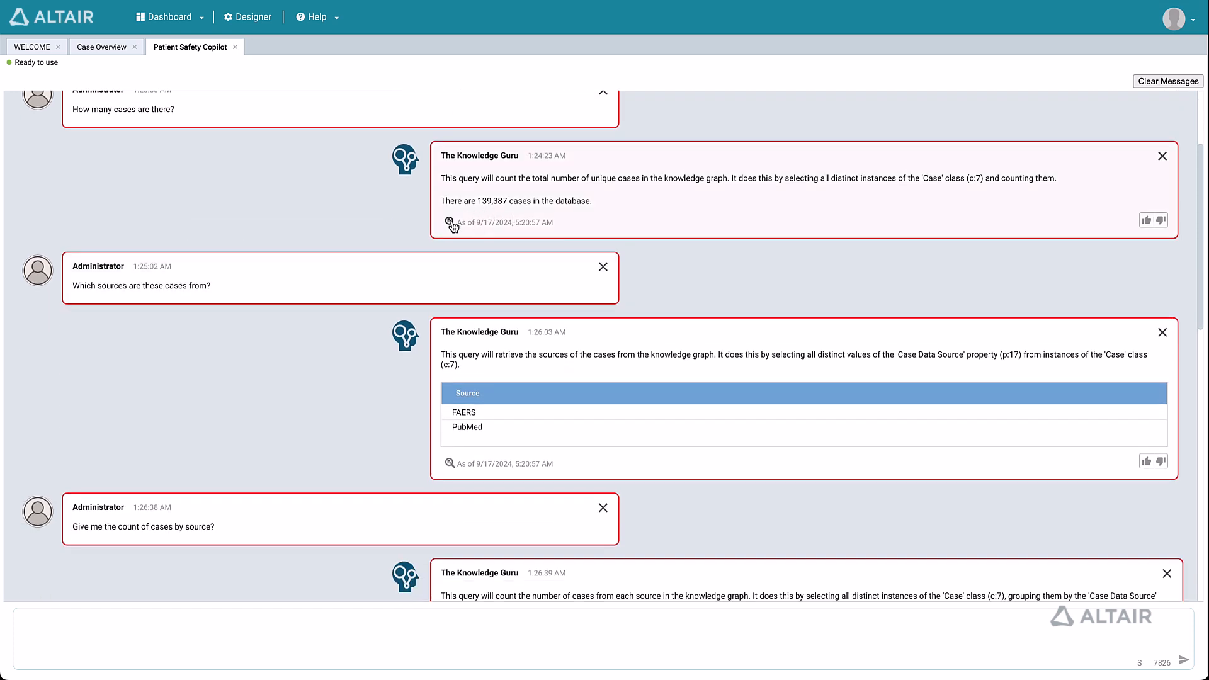
{"action": "left_click", "coordinate": [450, 223]}
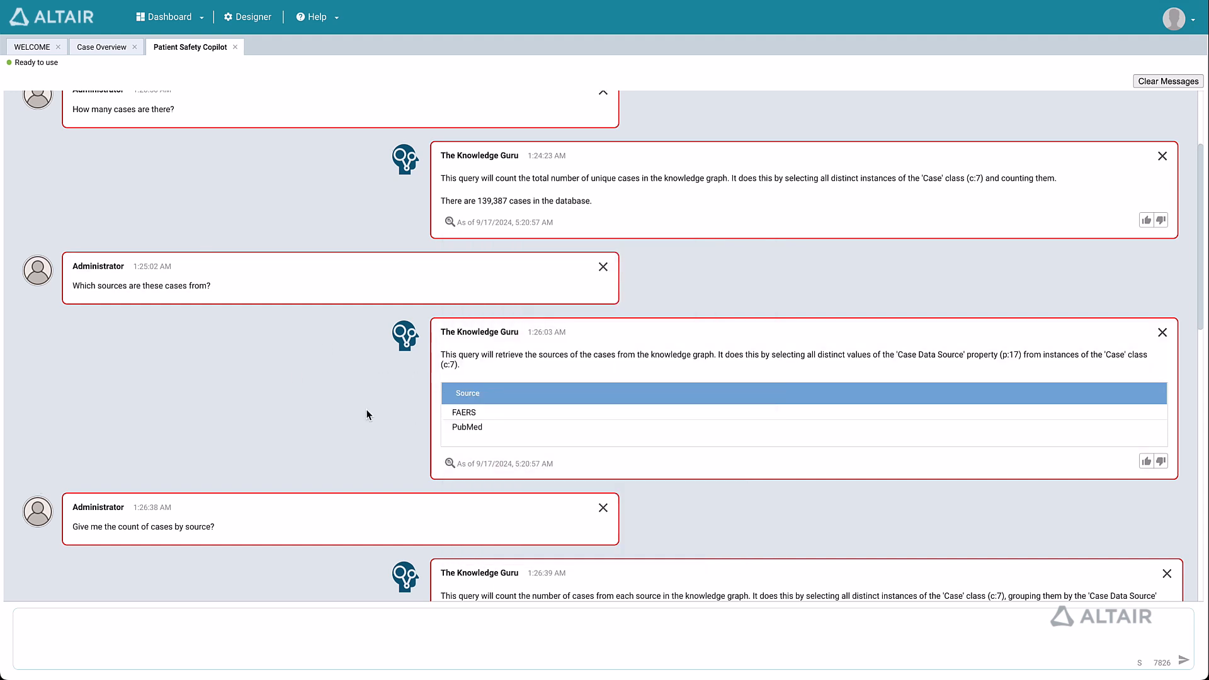
{"action": "scroll", "scroll_direction": "down", "scroll_amount": 3}
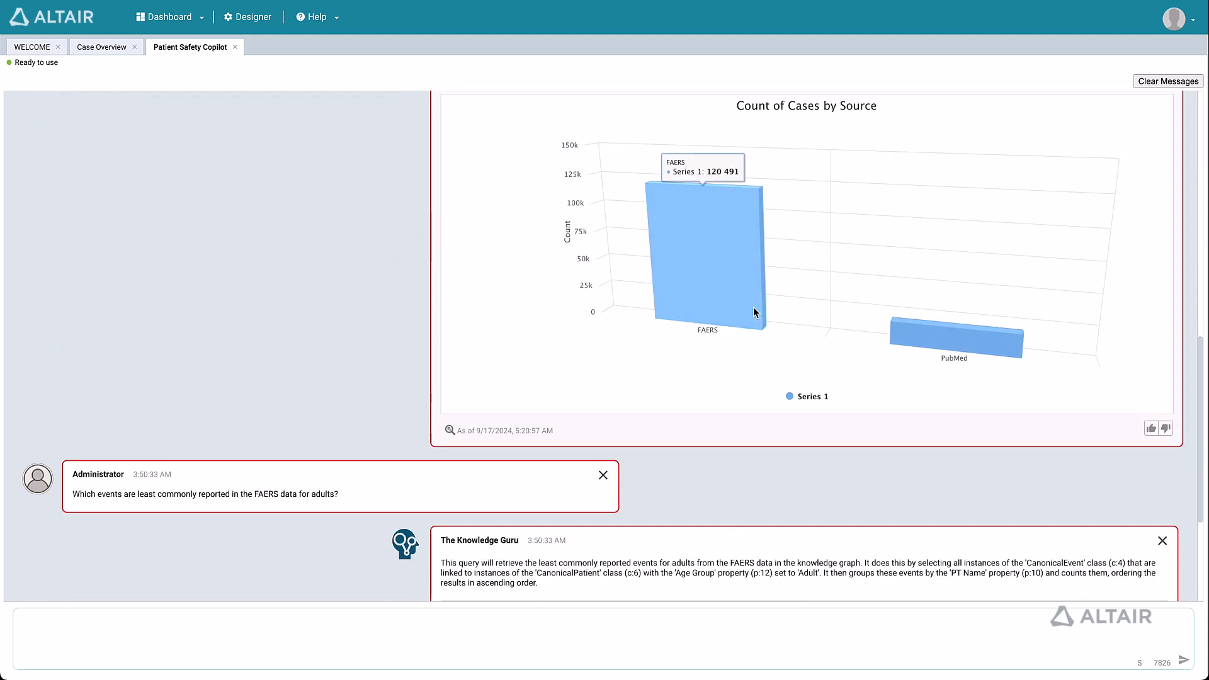
{"action": "scroll", "scroll_direction": "down", "scroll_amount": 3}
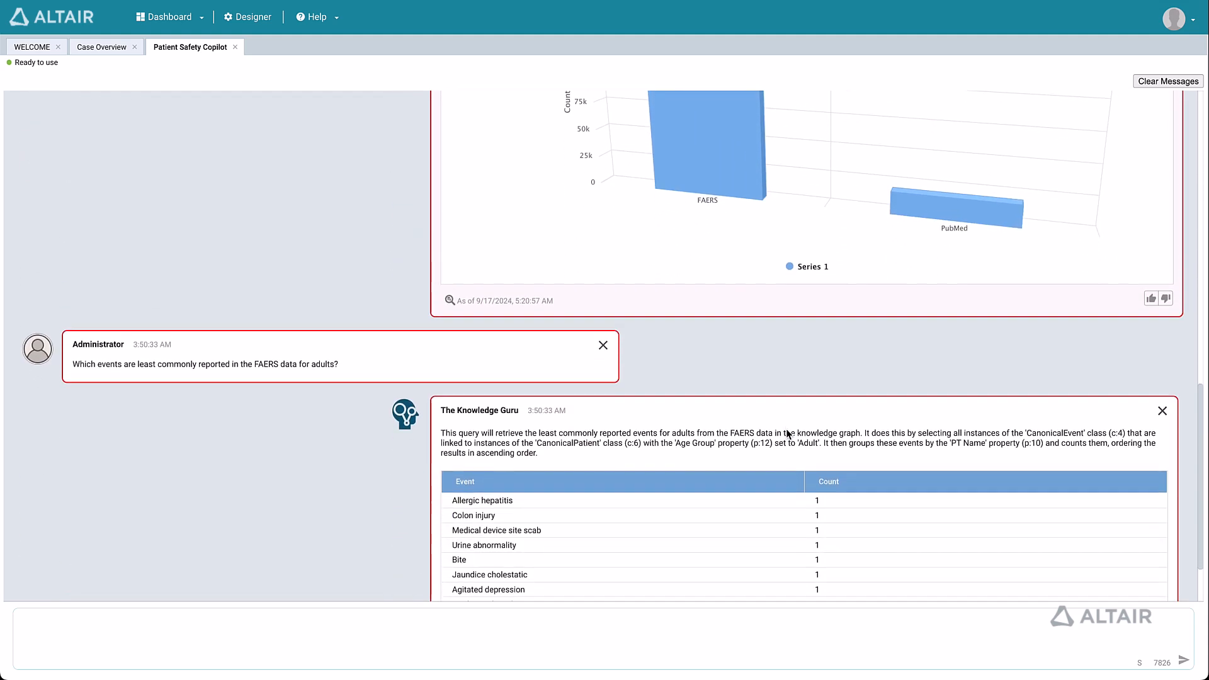
{"action": "scroll", "scroll_direction": "down", "scroll_amount": 3}
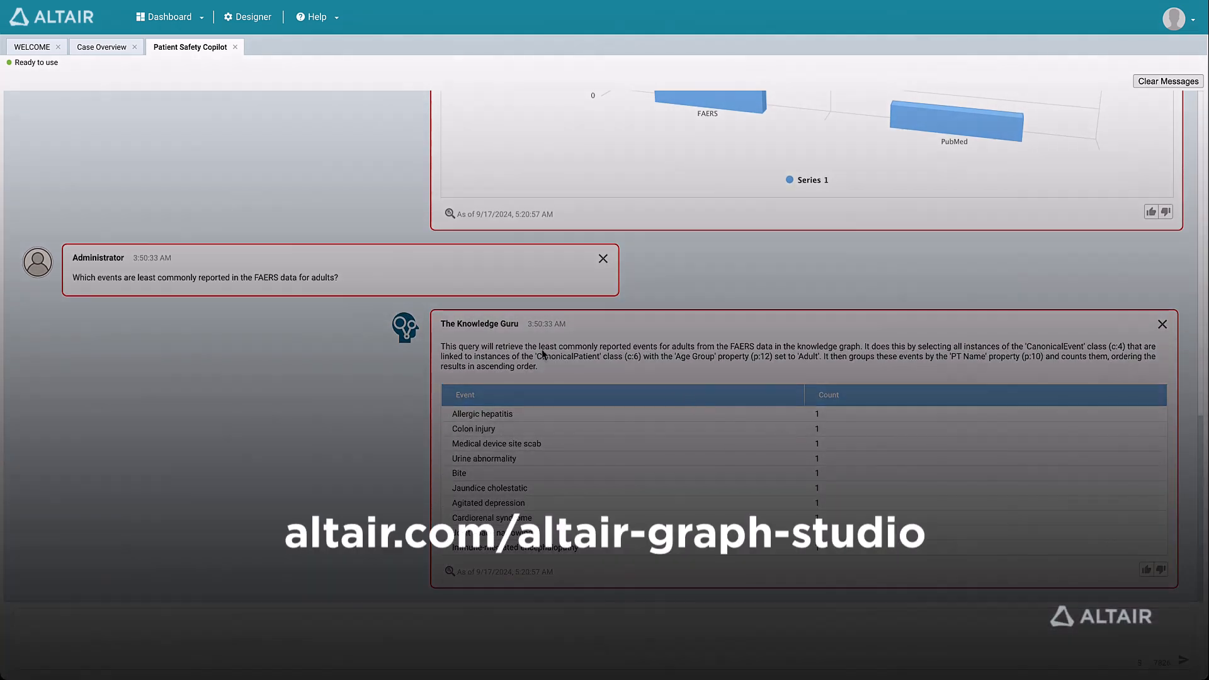